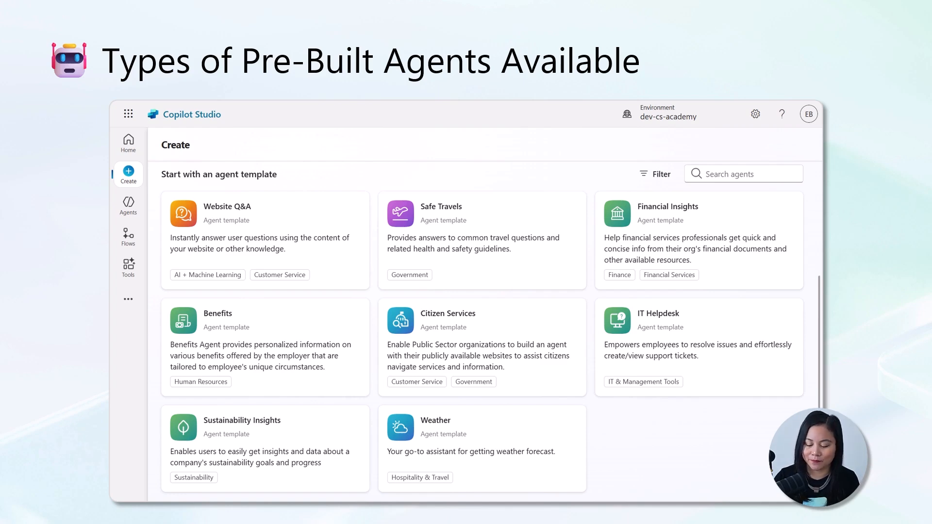
- From the Create page, pick the Safe Travels card under Start with an agent template
click(68, 49)
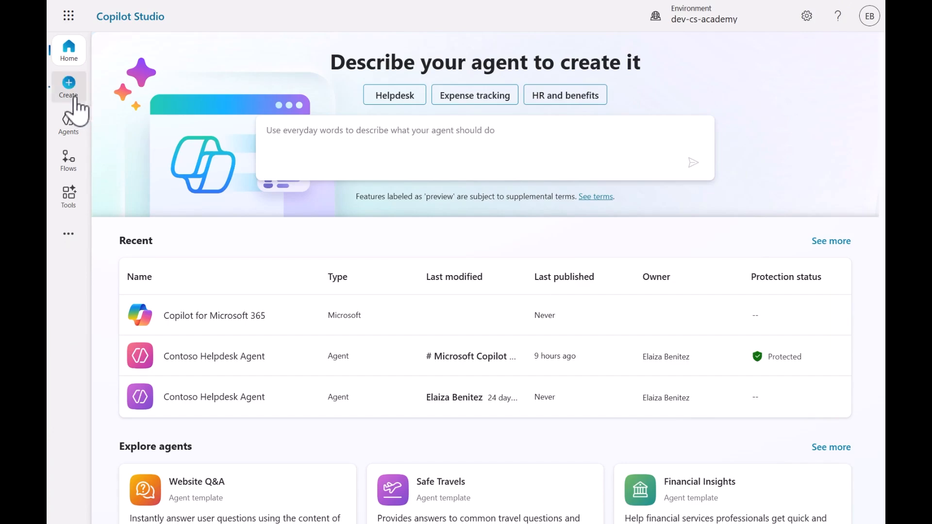
click(68, 86)
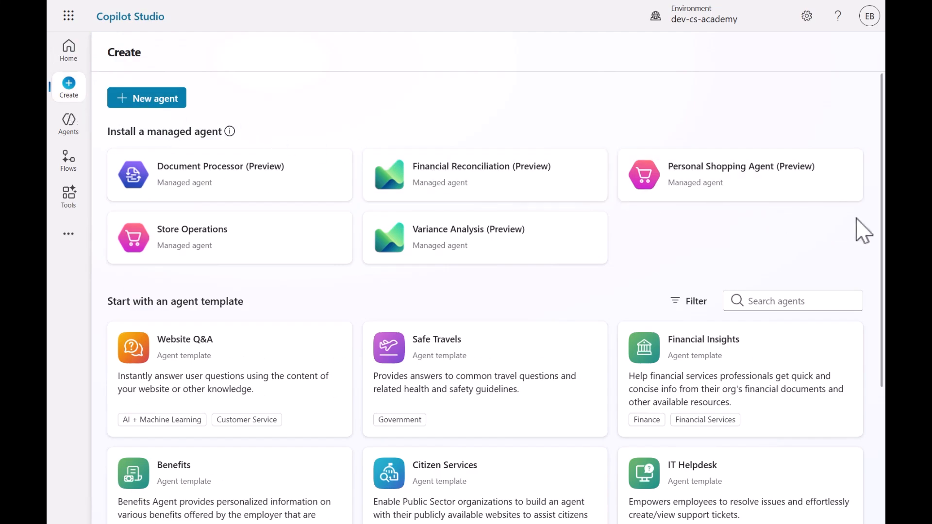
scroll(down, 3)
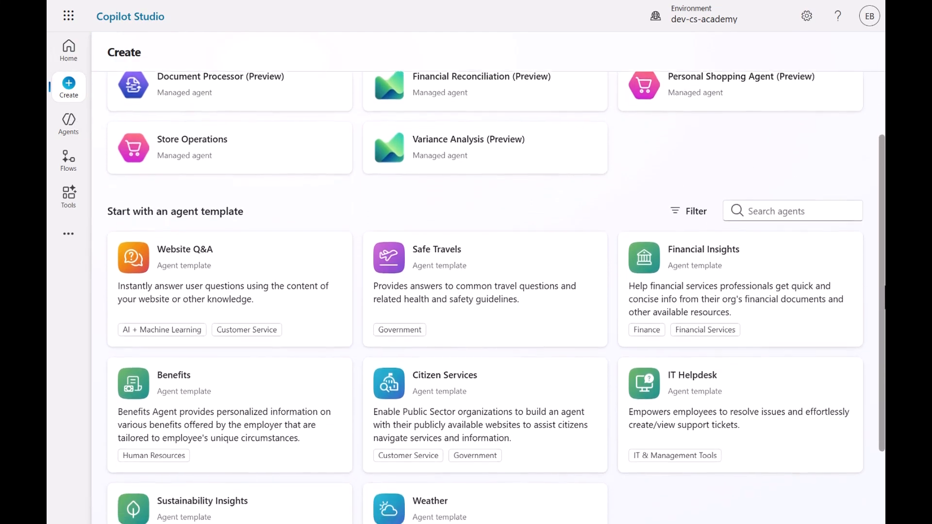
scroll(down, 3)
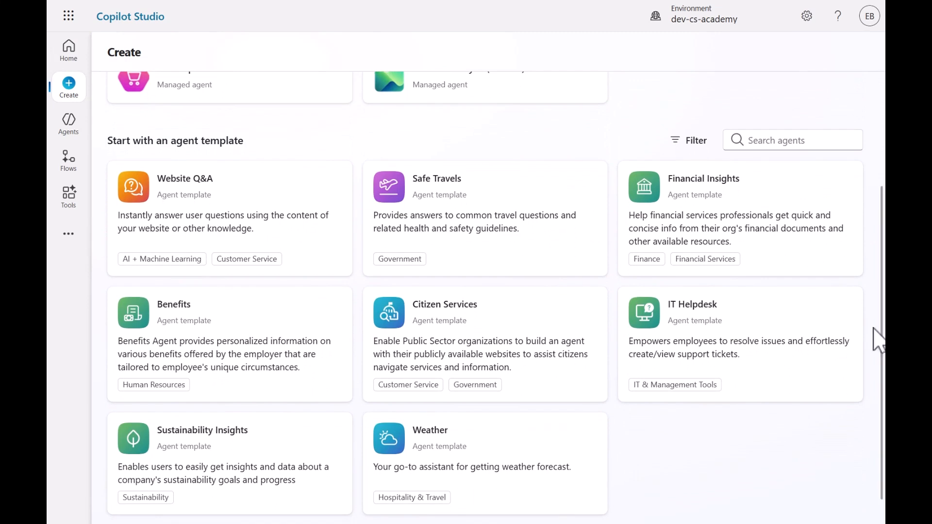
click(484, 217)
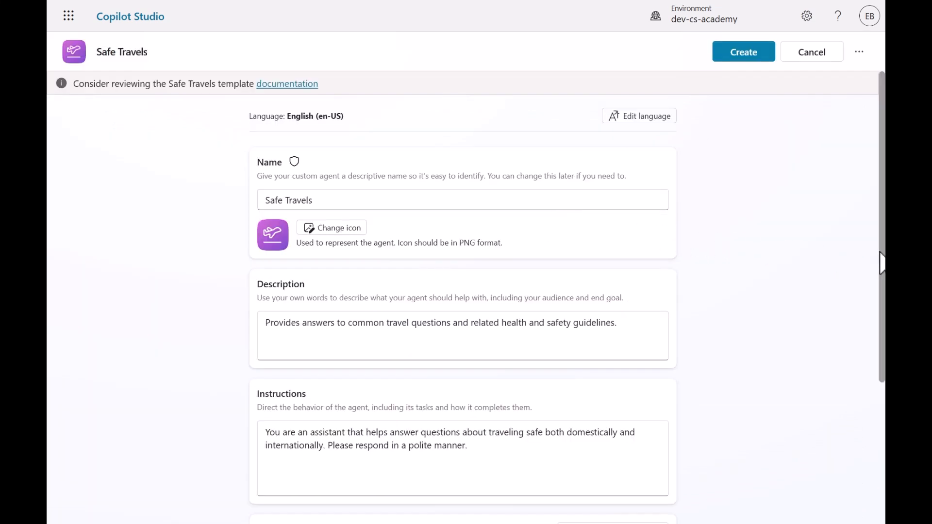
- Review the template's name, description, instructions and US Travel Website knowledge, then create the agent
scroll(down, 3)
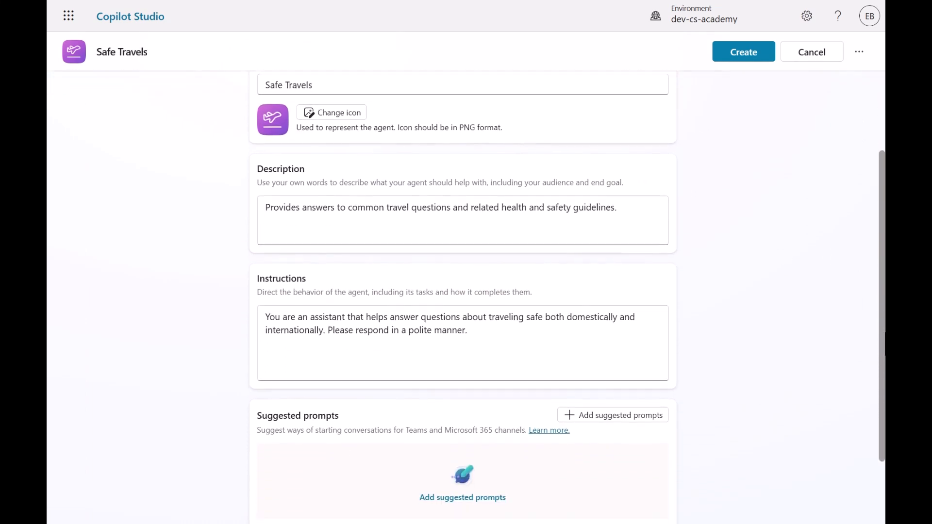
scroll(down, 3)
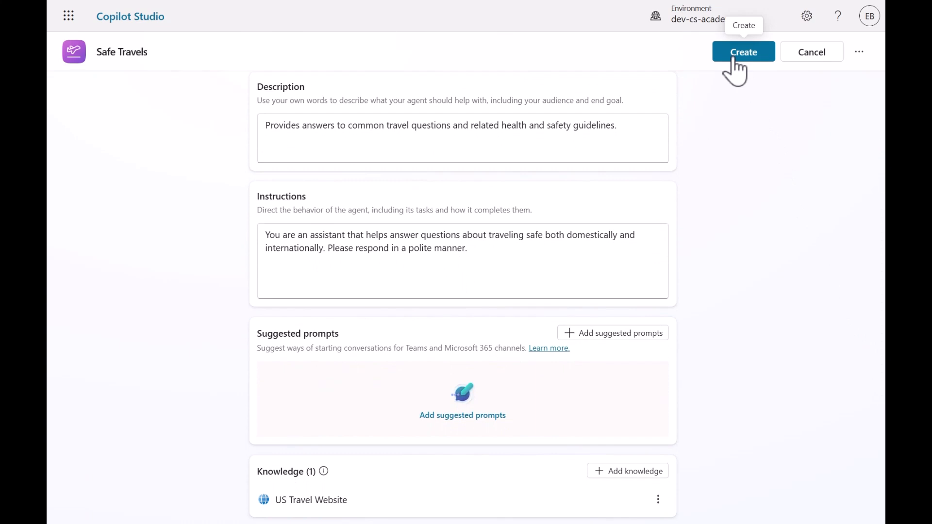
click(743, 51)
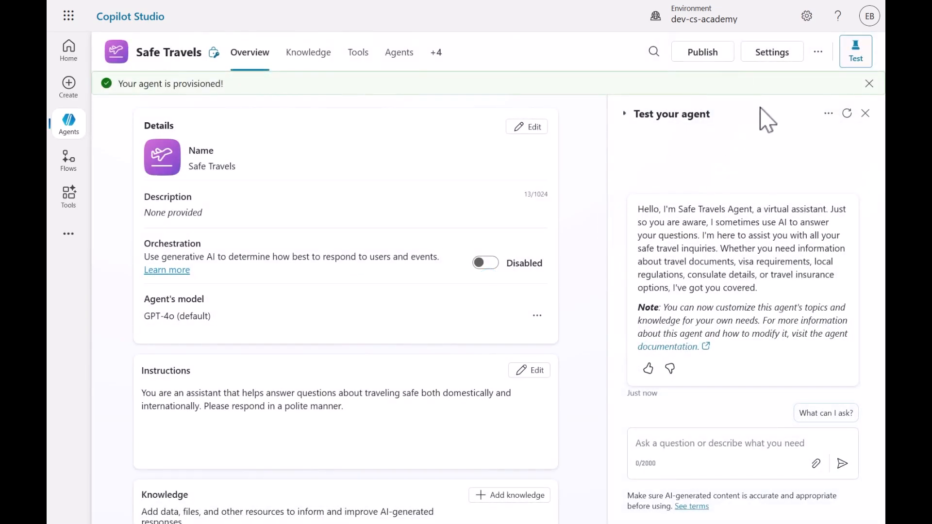
- Dismiss the provisioned notice and switch the Orchestration toggle to Enabled
click(868, 84)
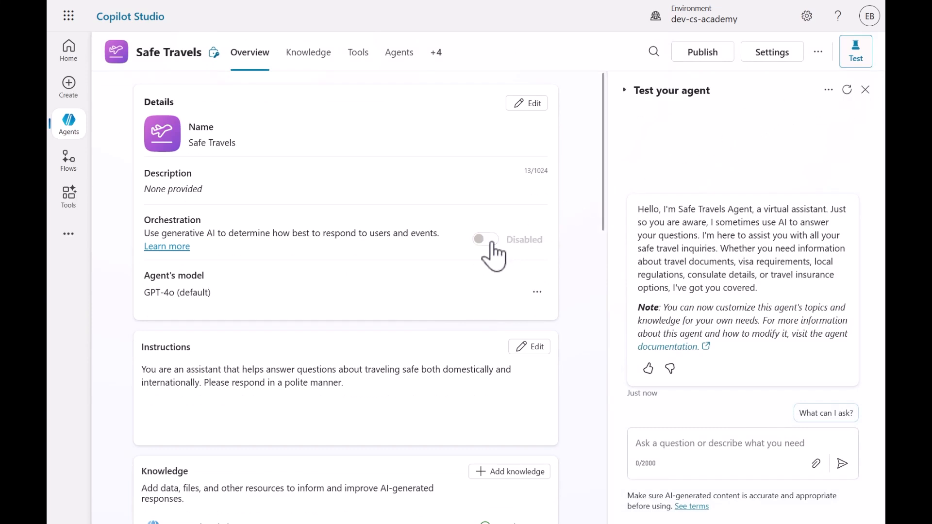
click(484, 239)
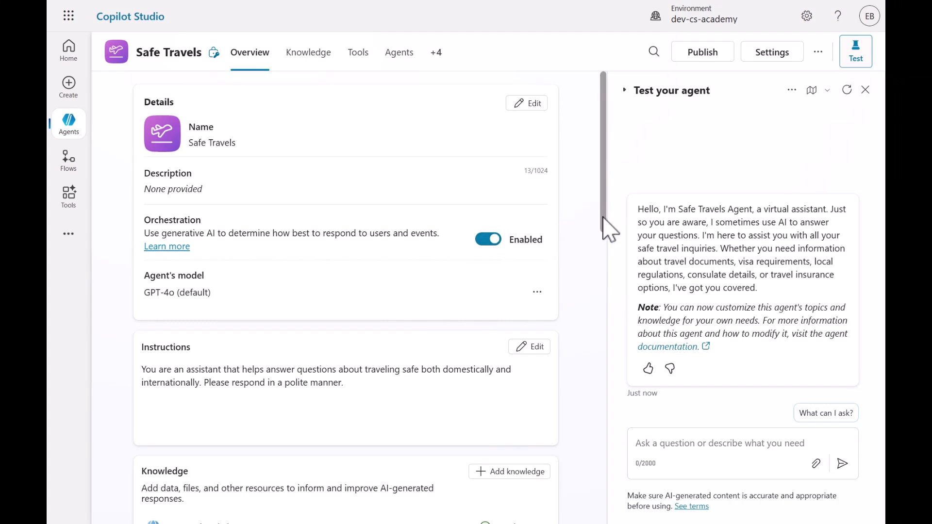
scroll(down, 3)
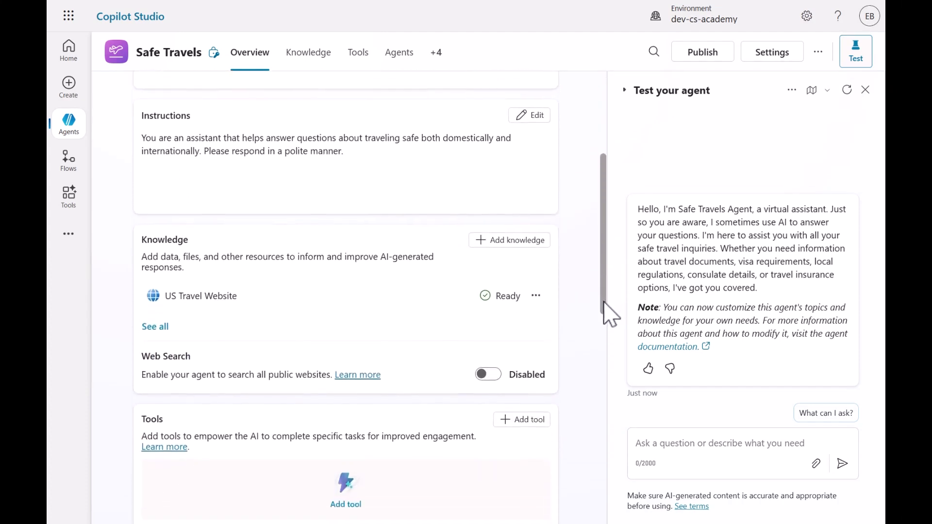
scroll(down, 3)
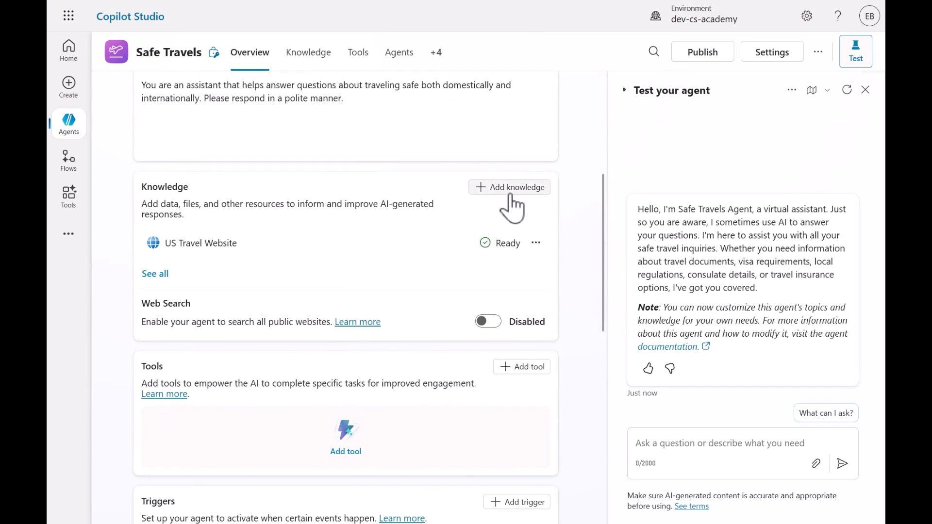
click(509, 187)
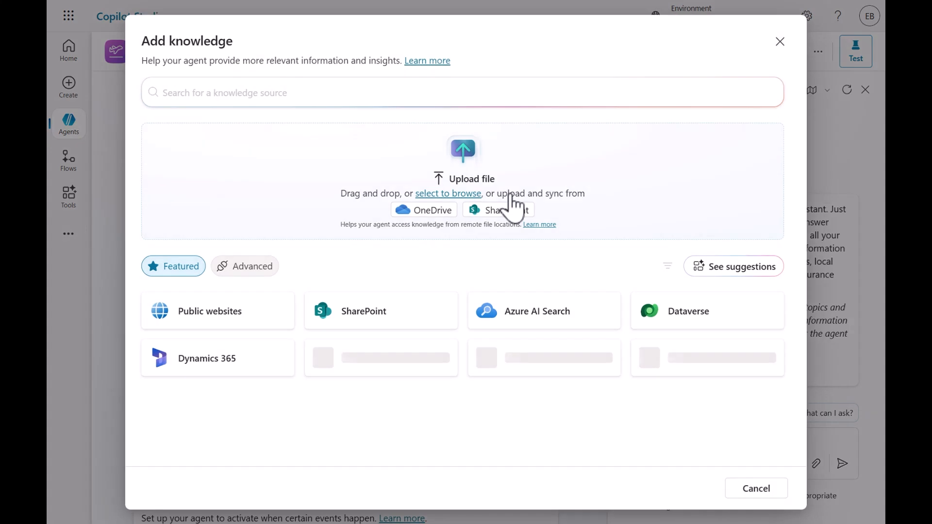
mouse_move(282, 314)
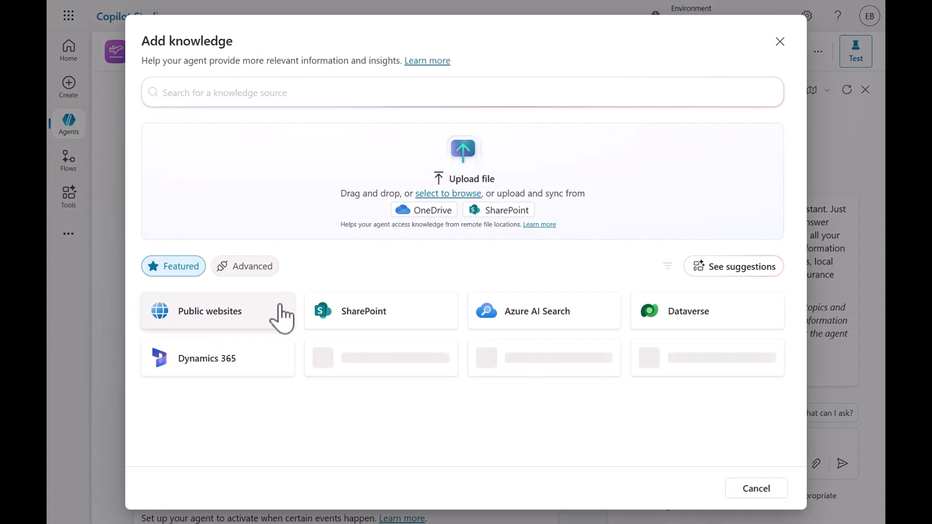
click(210, 311)
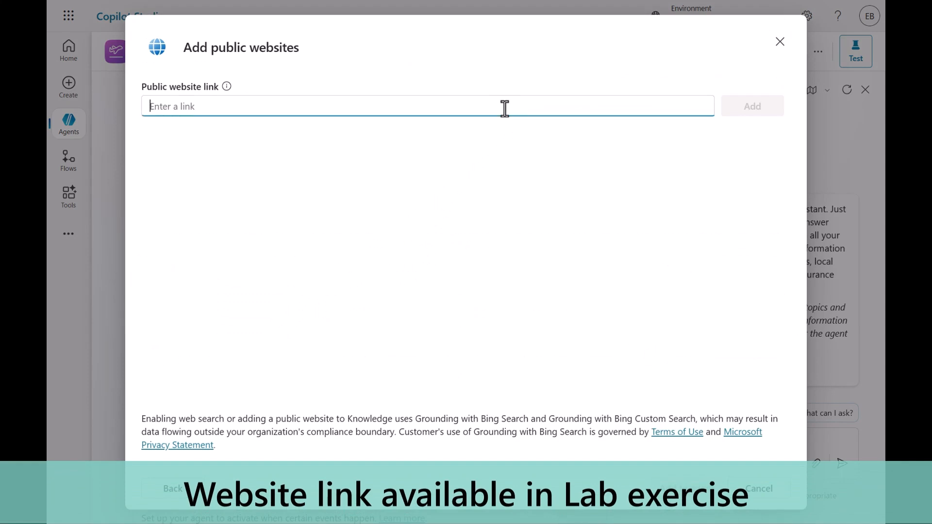
text(https://european-union.europa.eu/)
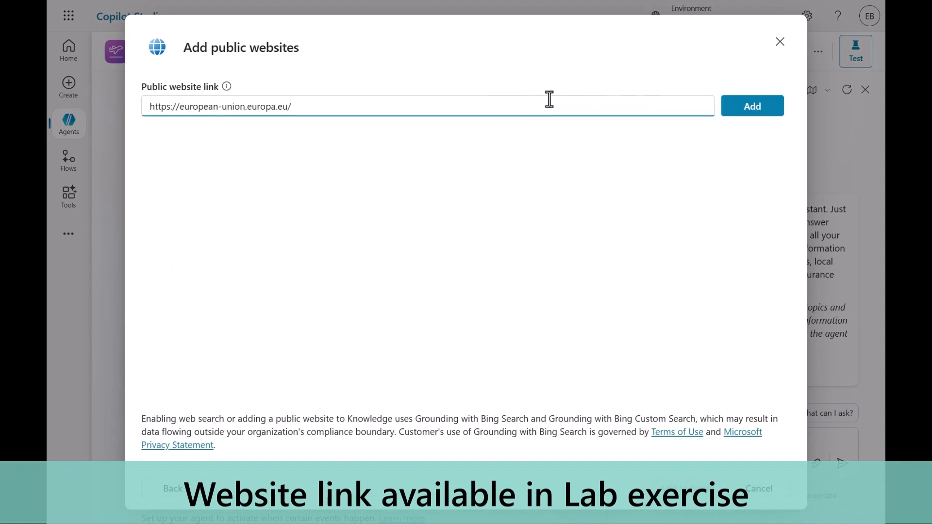
click(751, 105)
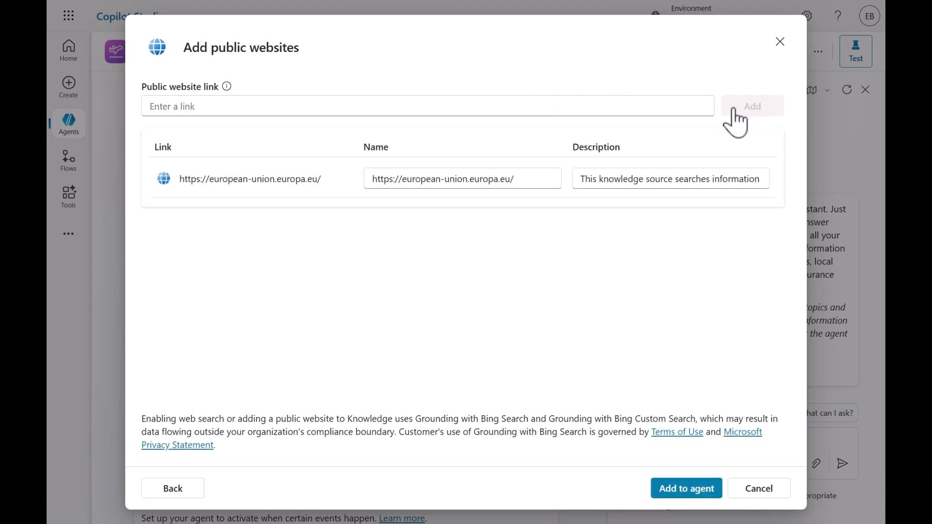
mouse_move(740, 123)
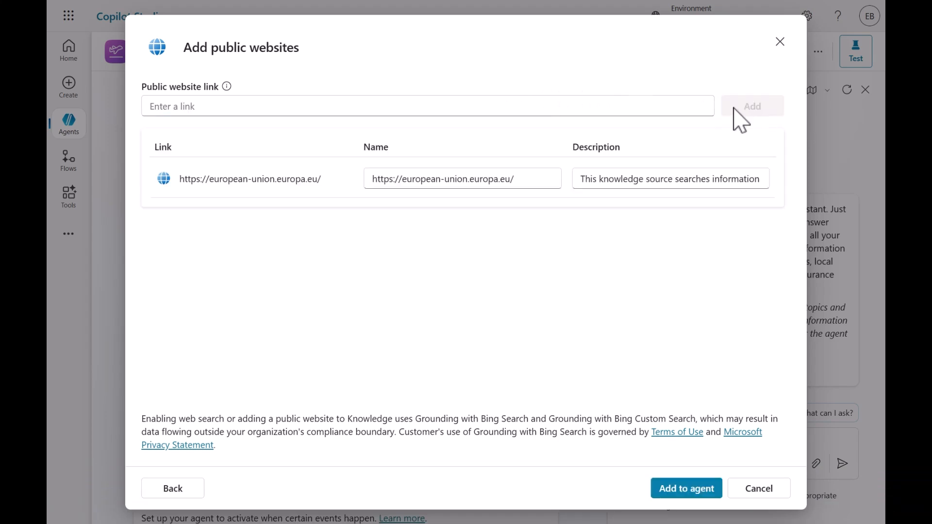
mouse_move(687, 488)
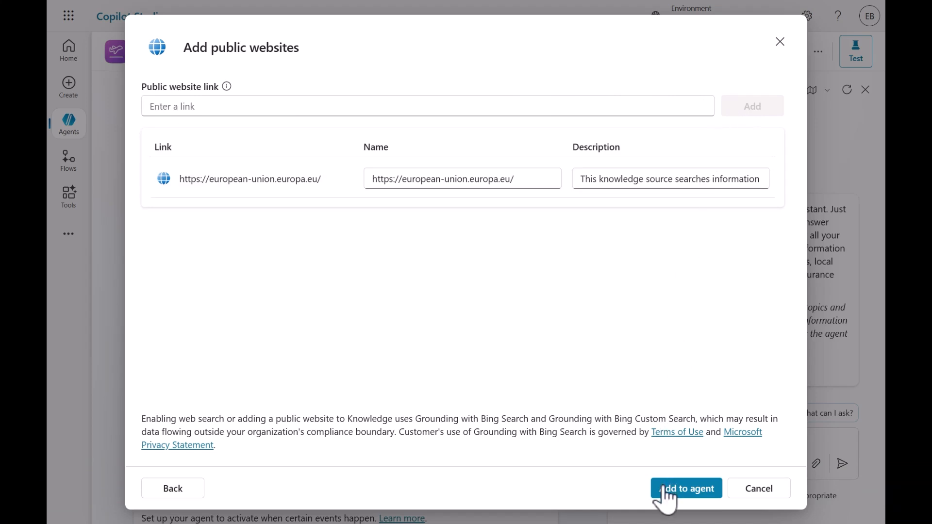
click(686, 488)
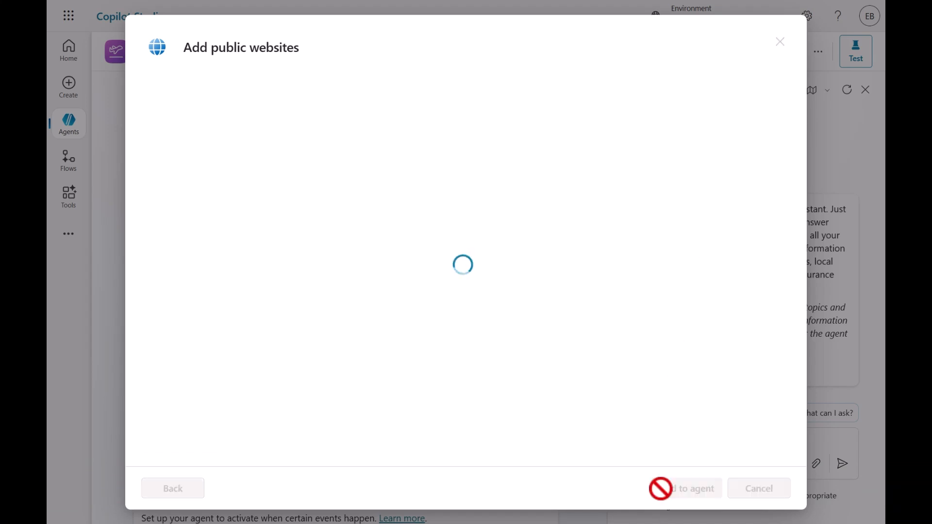
click(759, 488)
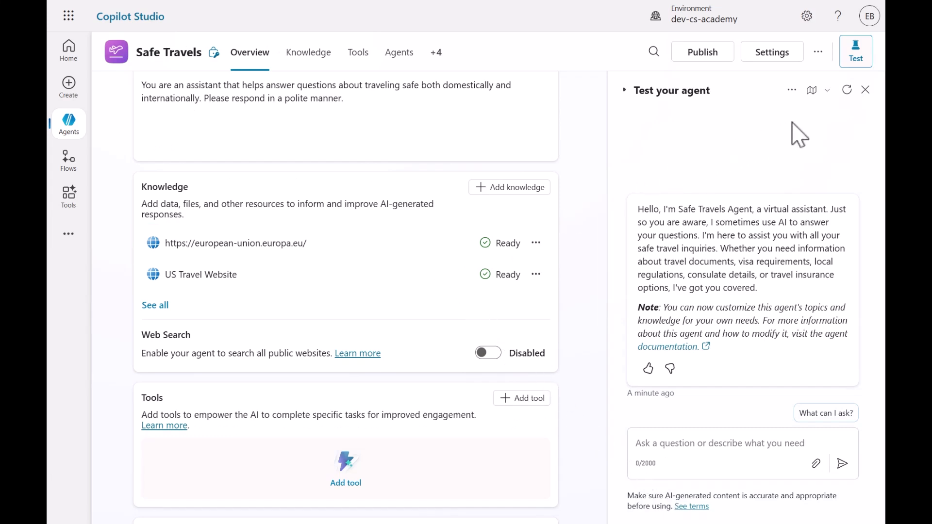
- Refresh the test chat and ask US-to-Amsterdam visa and US-to-Europe immigration questions
click(847, 90)
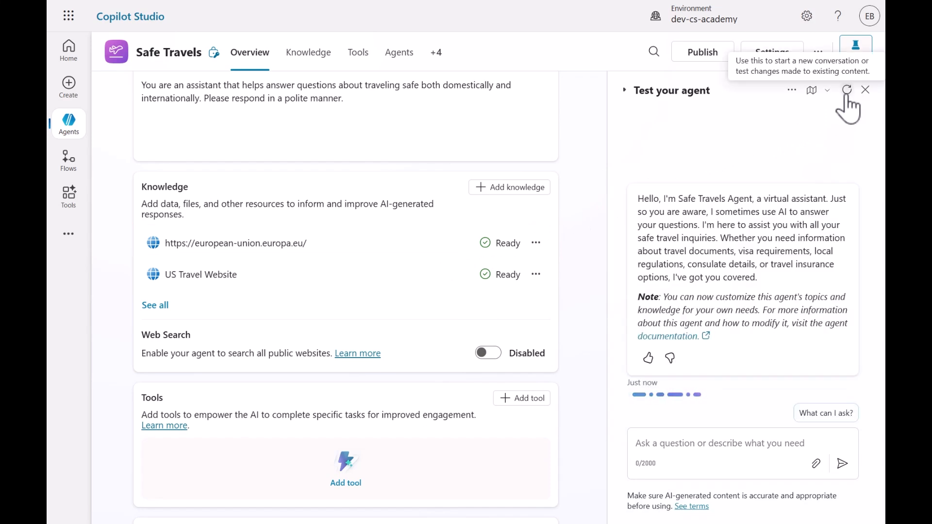
mouse_move(770, 442)
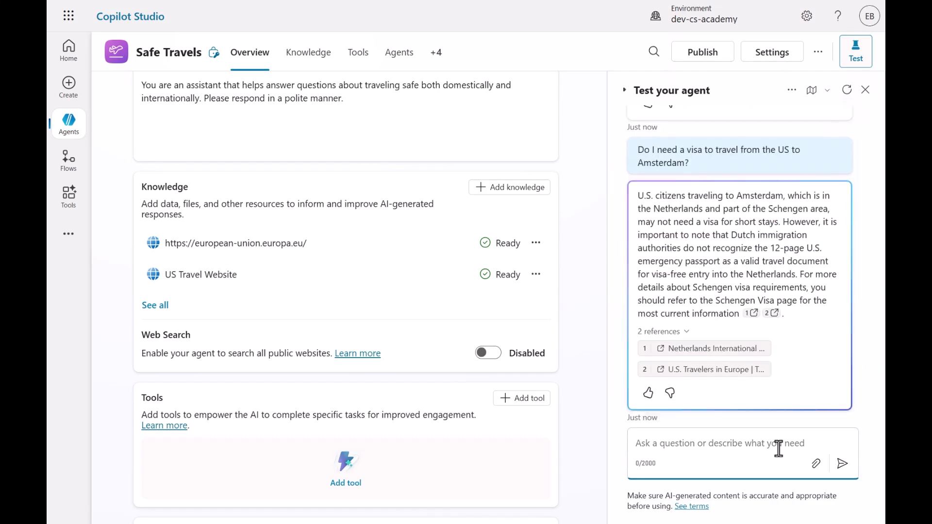
mouse_move(726, 361)
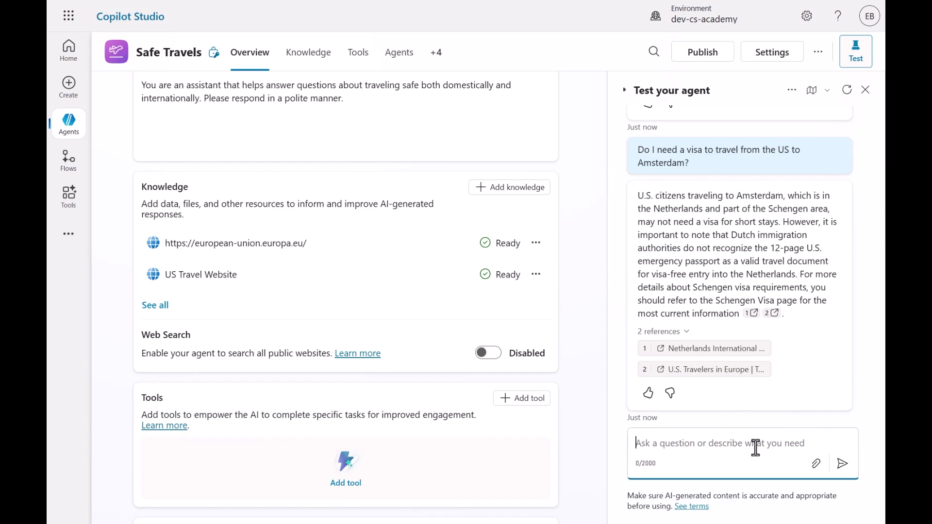
click(841, 463)
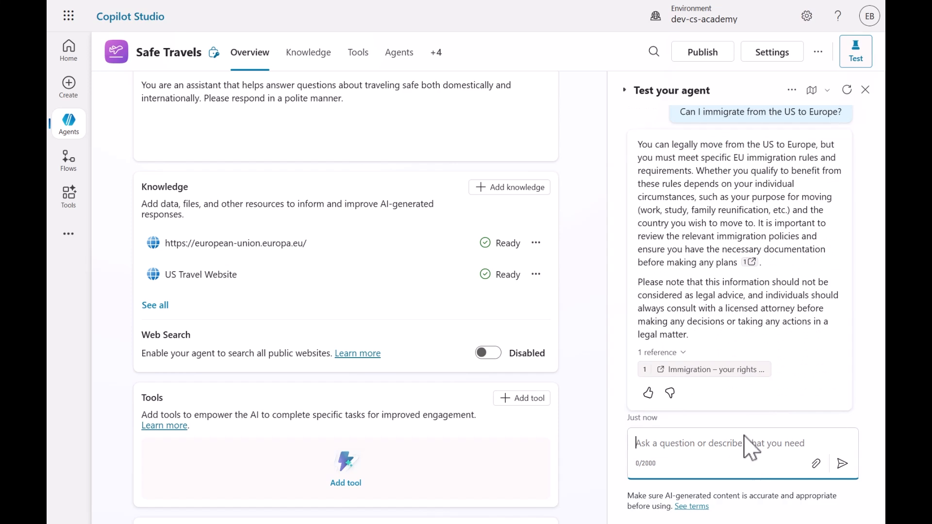
mouse_move(707, 369)
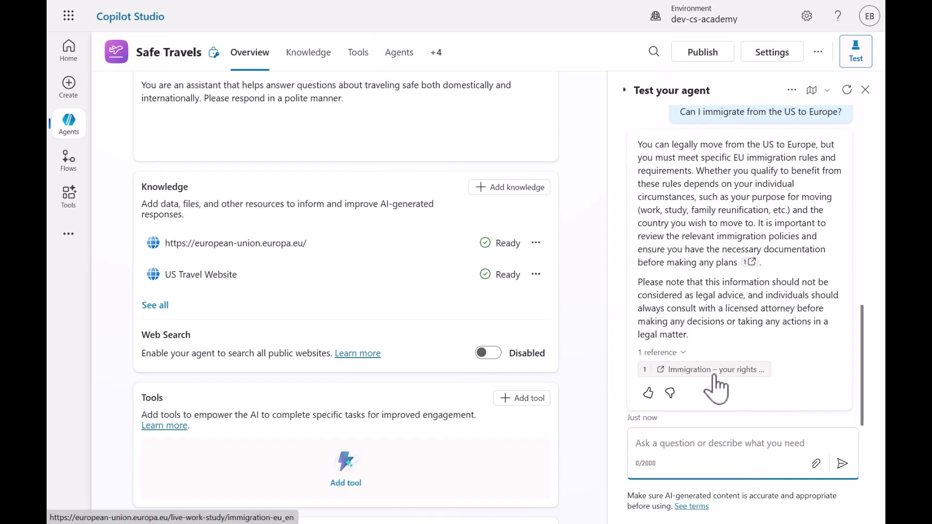
mouse_move(697, 299)
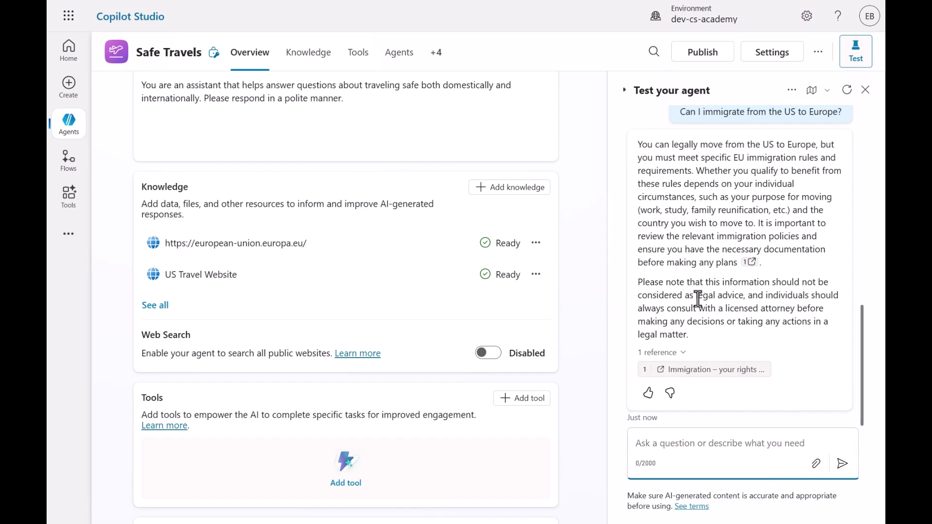
- Publish the agent and confirm in the Publish dialog
click(702, 51)
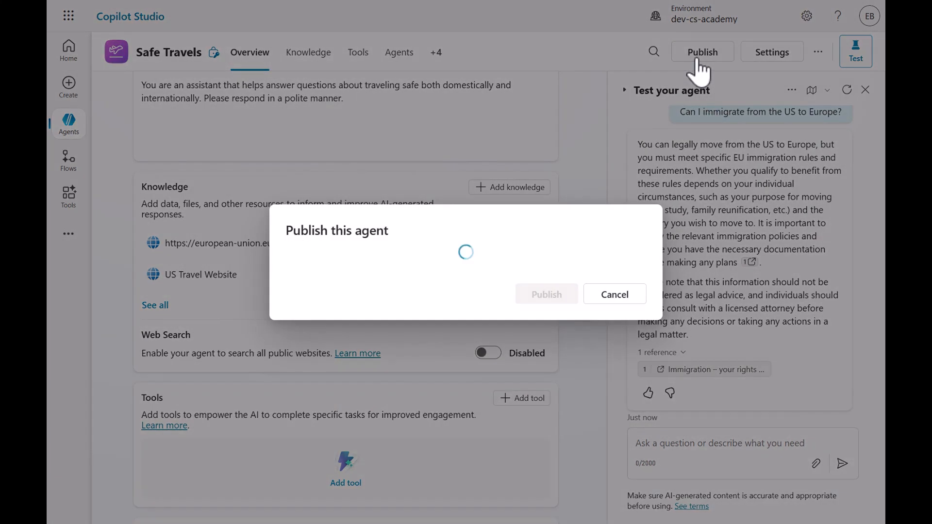
click(545, 294)
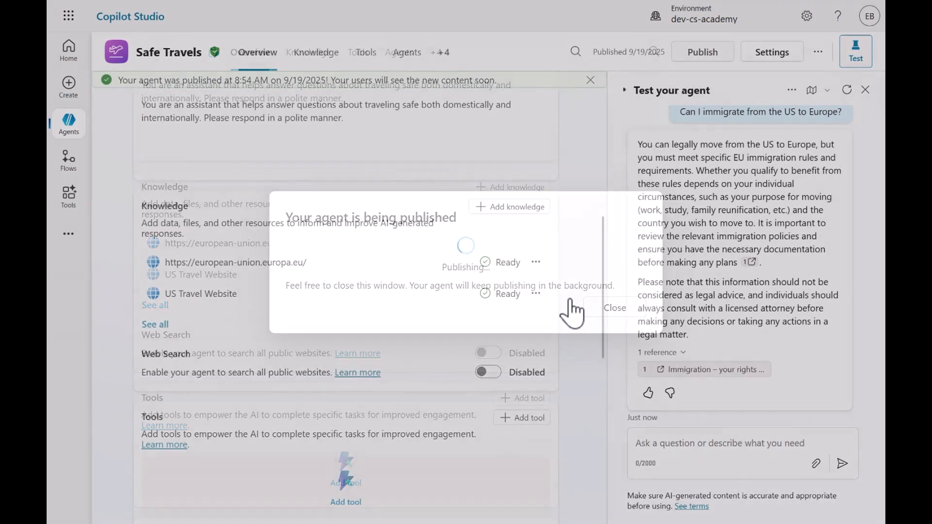
- Dismiss the publishing message and go to Channels via the +4 overflow tabs
click(615, 307)
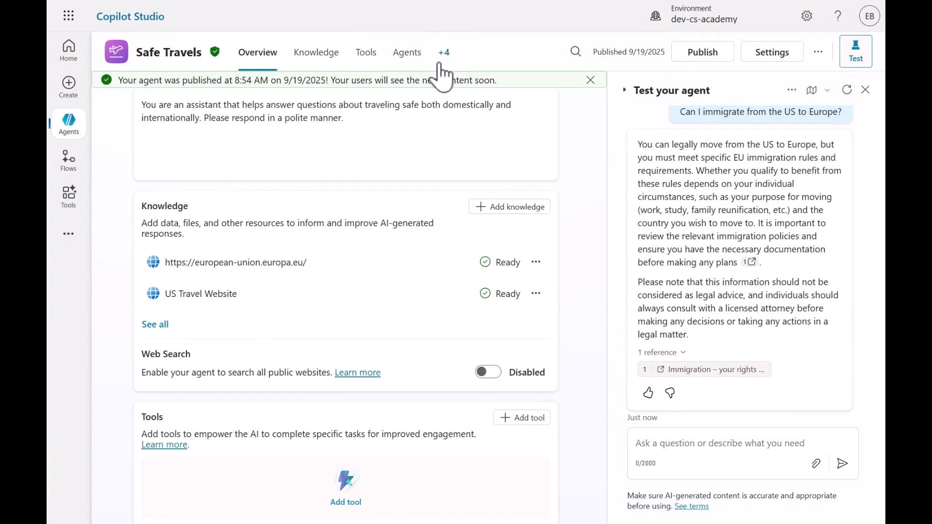
click(443, 52)
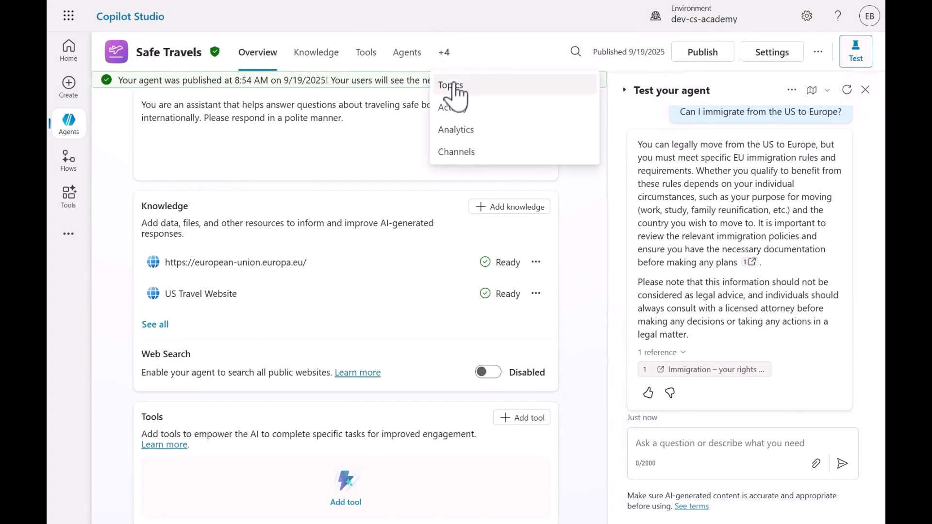
mouse_move(456, 152)
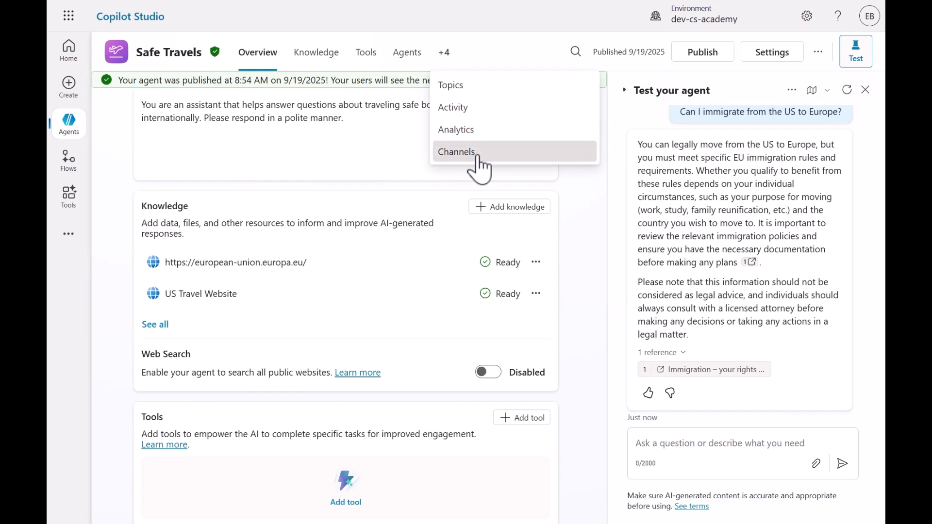
click(456, 151)
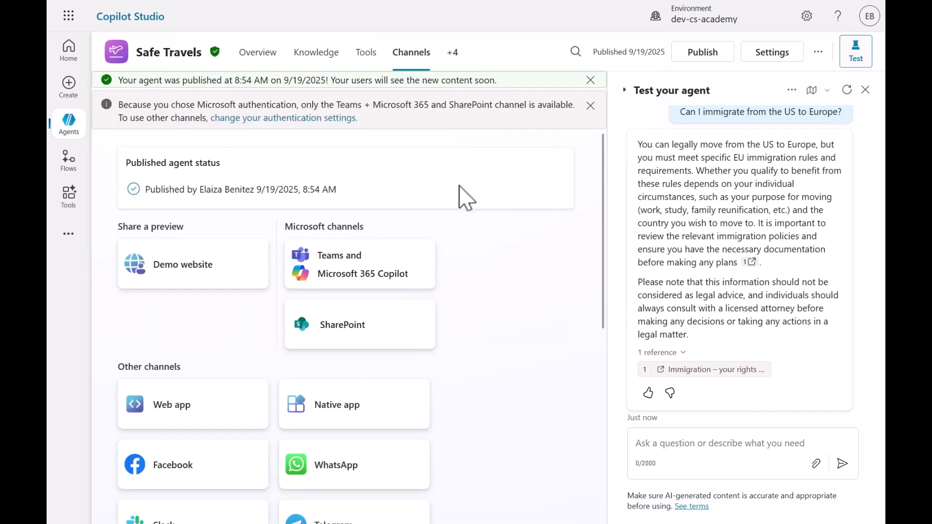